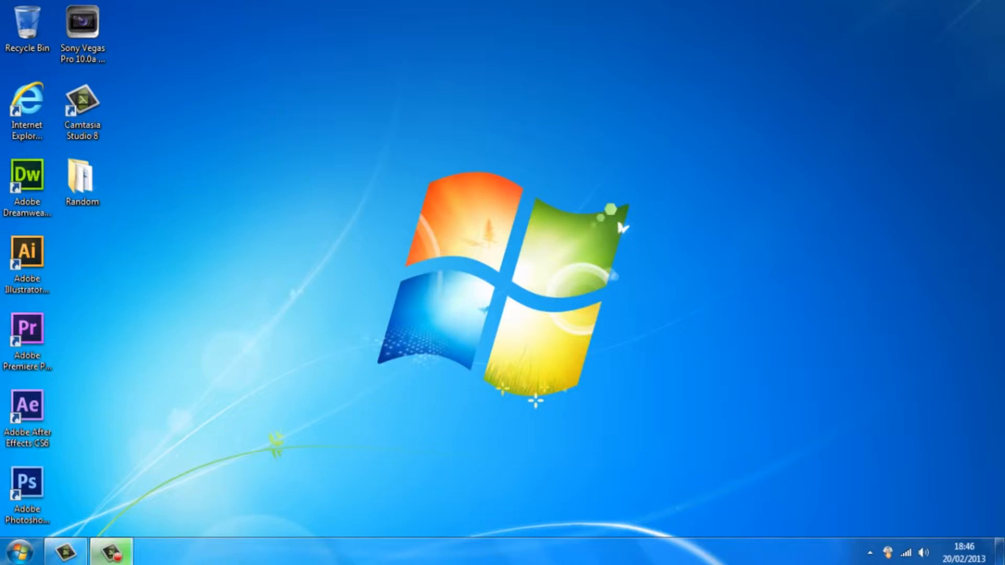
Step: Bring up the Run prompt with %temp% entered as the location
left_click(13, 549)
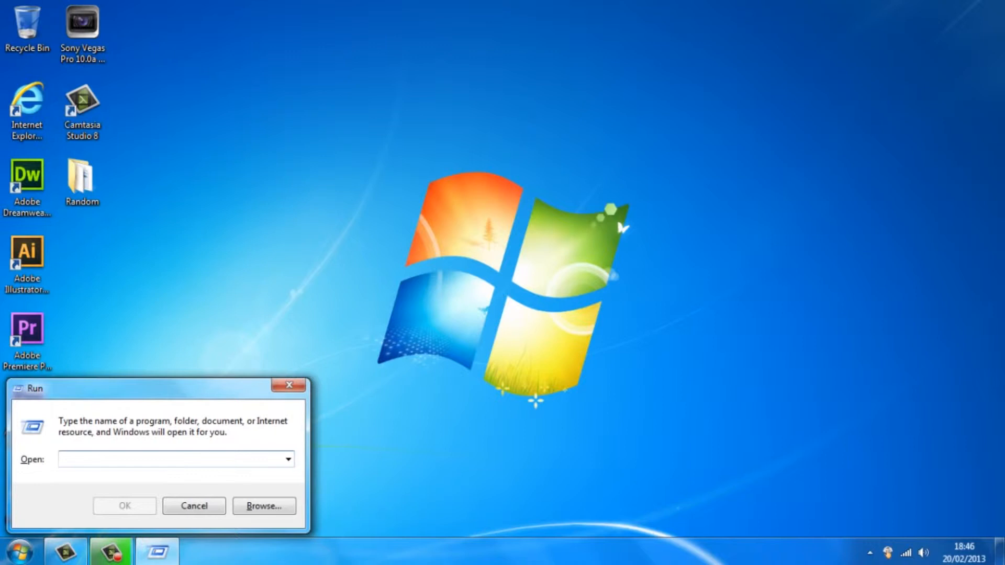
type("%temp%")
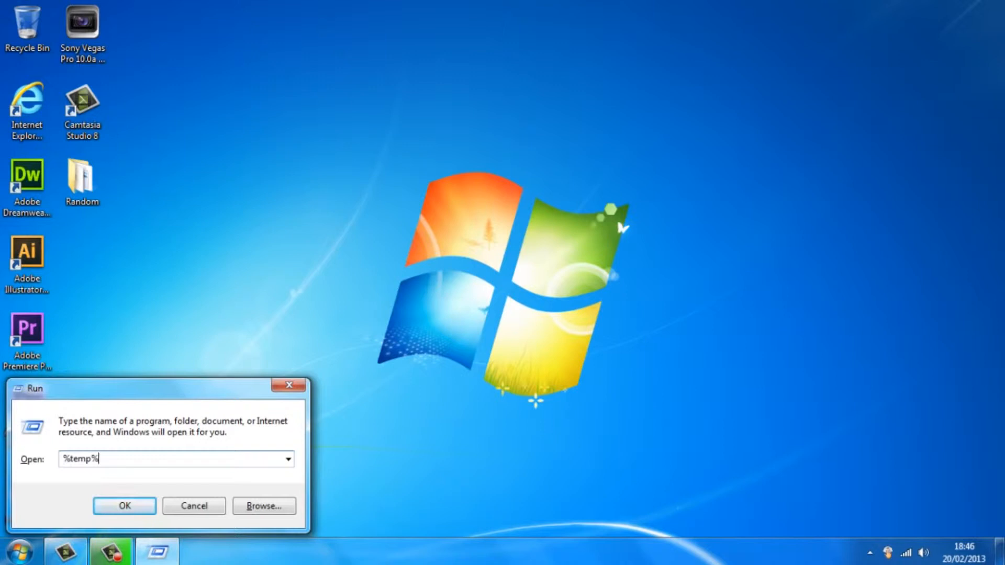
Step: Open the Temp folder, select everything and delete it, skipping files still in use
left_click(124, 506)
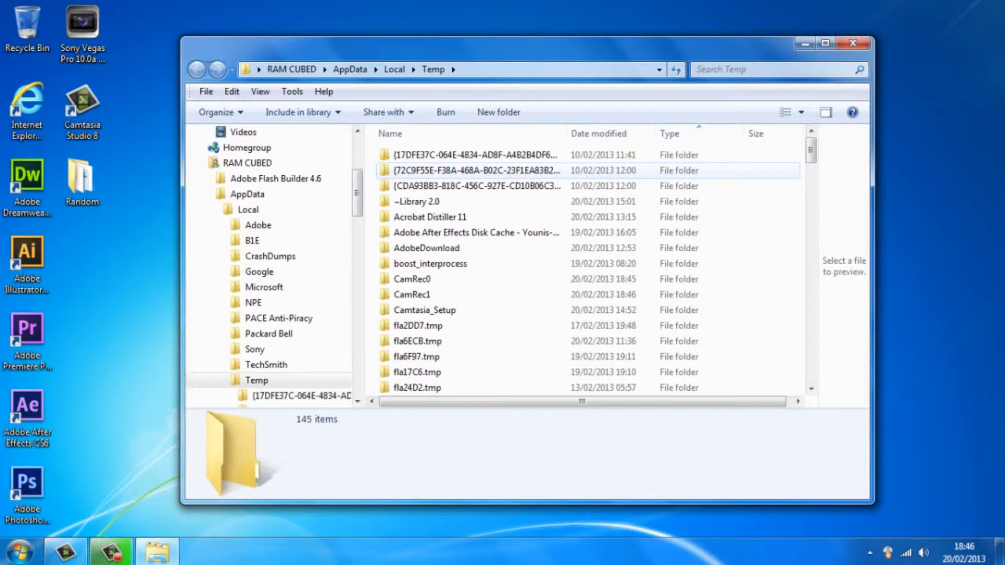
key("ctrl+a")
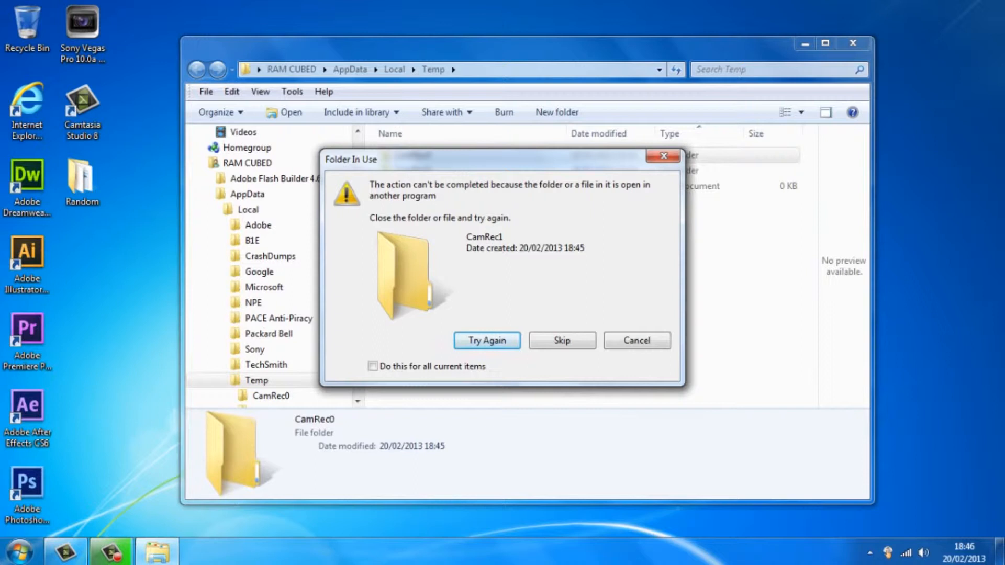
left_click(372, 367)
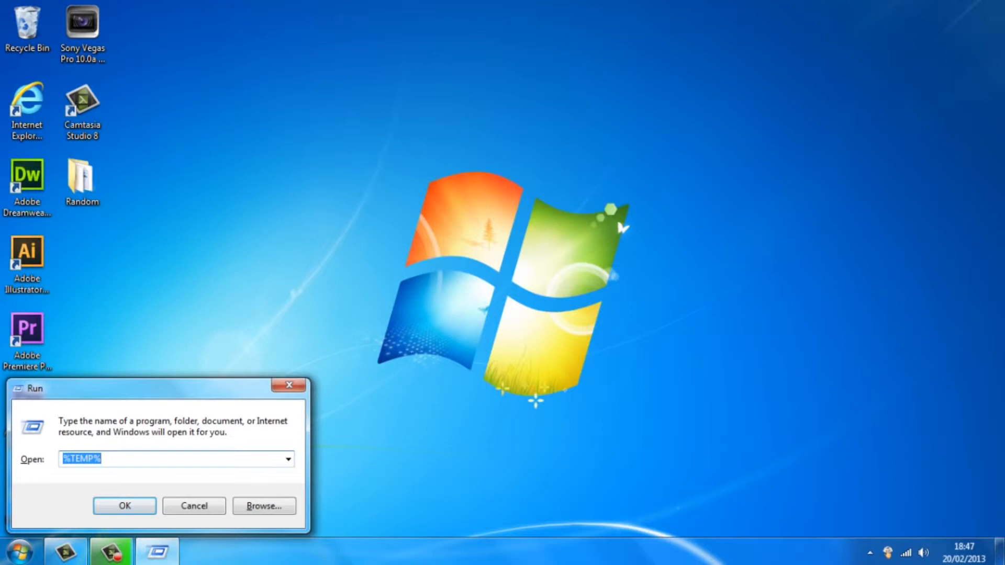
Step: Enter prefetch in the Run box and open the Prefetch folder
type("prefetch")
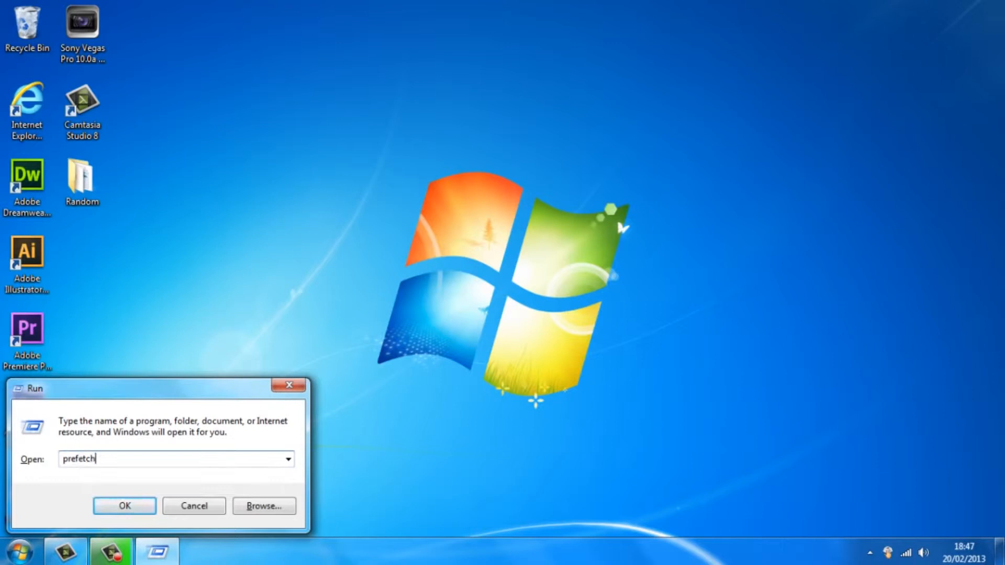
left_click(123, 505)
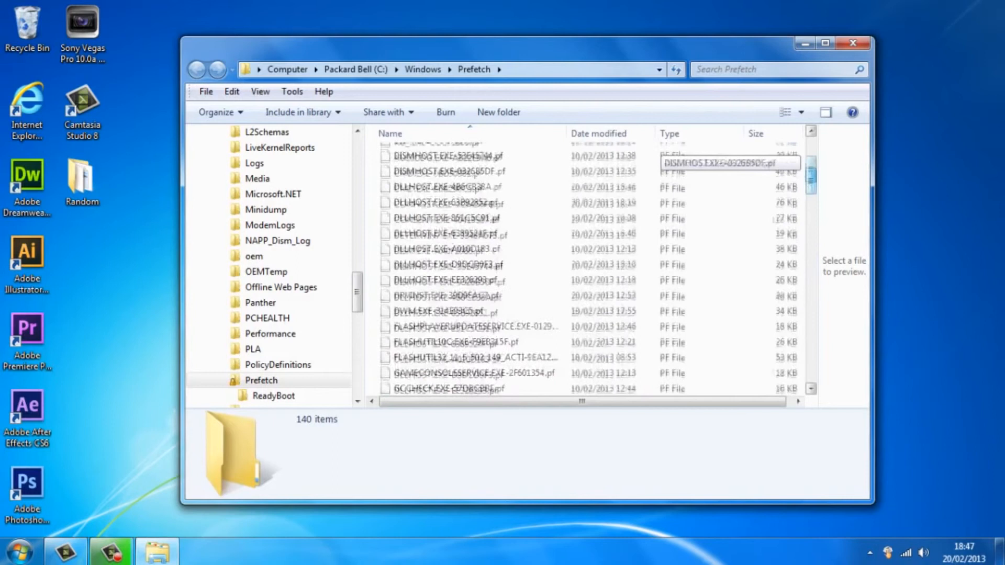
Step: Move all 140 Prefetch items to the Recycle Bin and close the folder window
key("Delete")
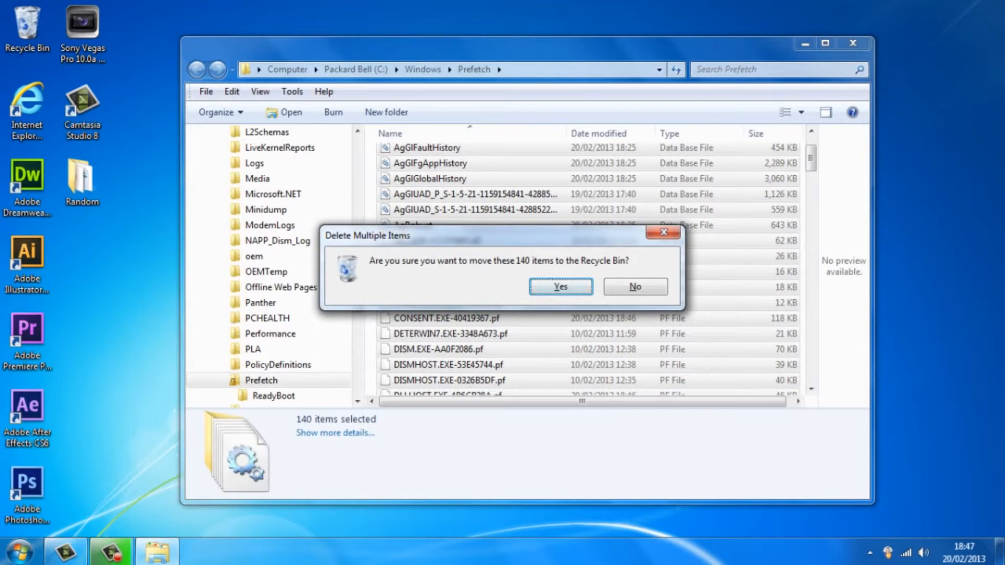
left_click(559, 287)
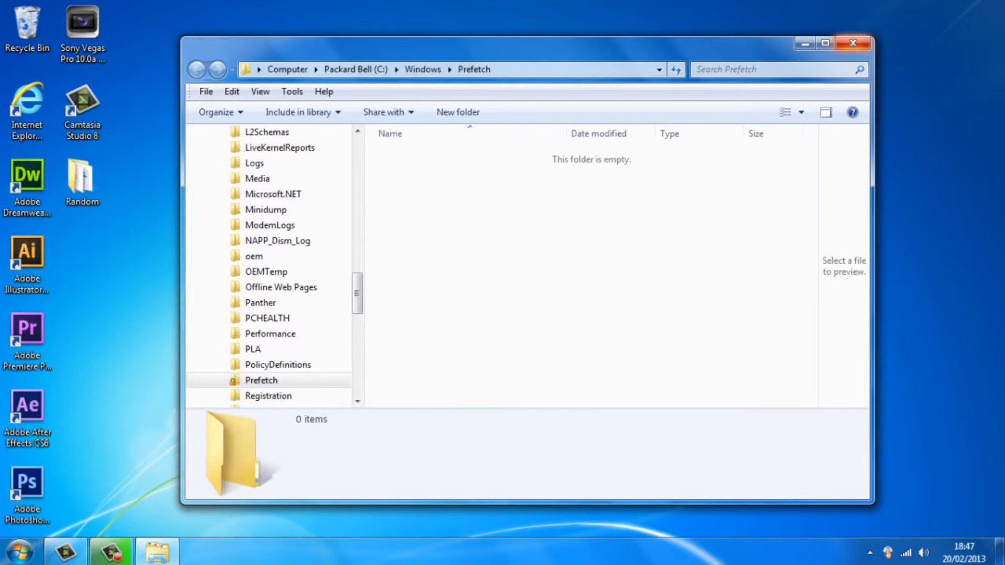
left_click(853, 43)
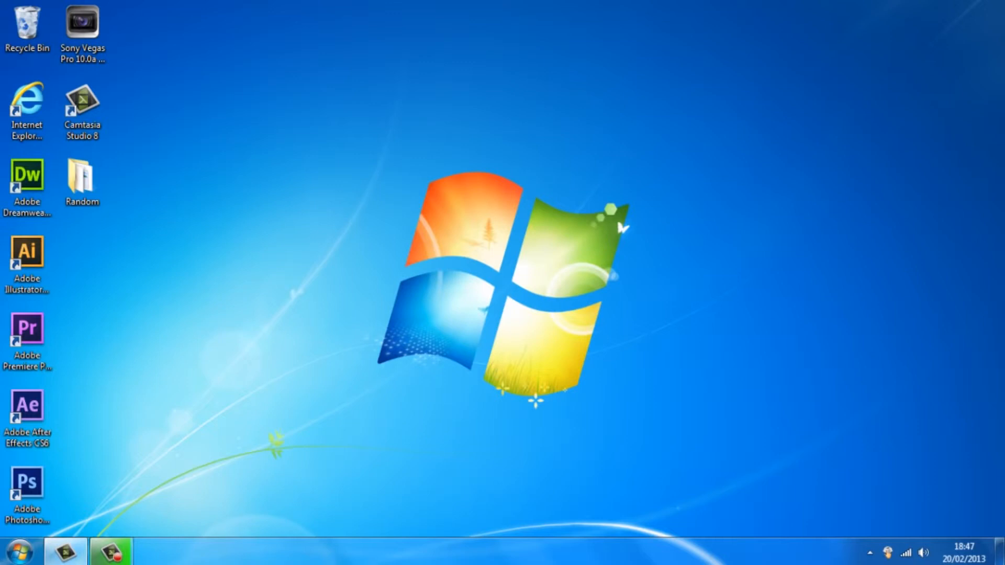
Step: Launch Disk Cleanup for drive C: from the Start menu search
left_click(16, 552)
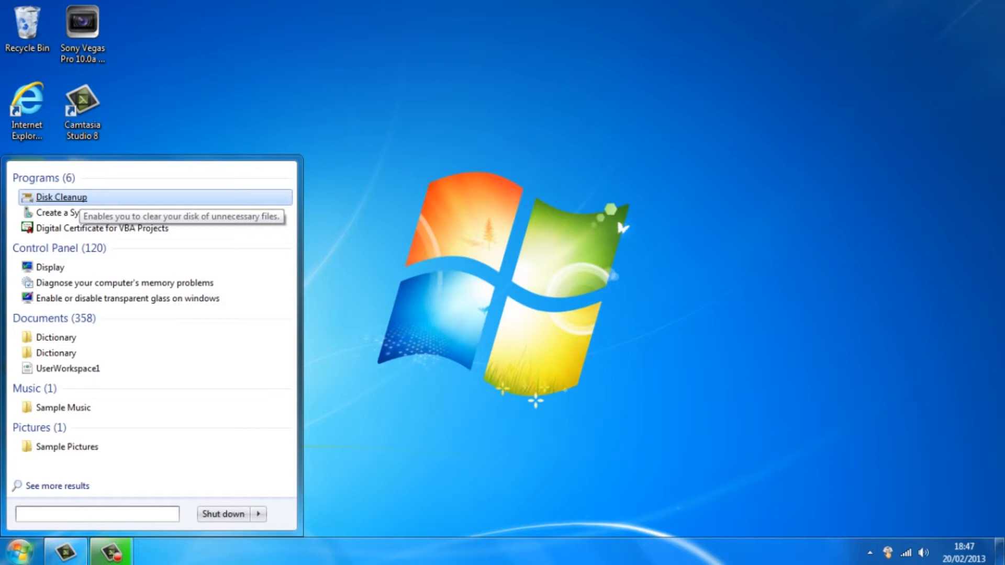
left_click(62, 197)
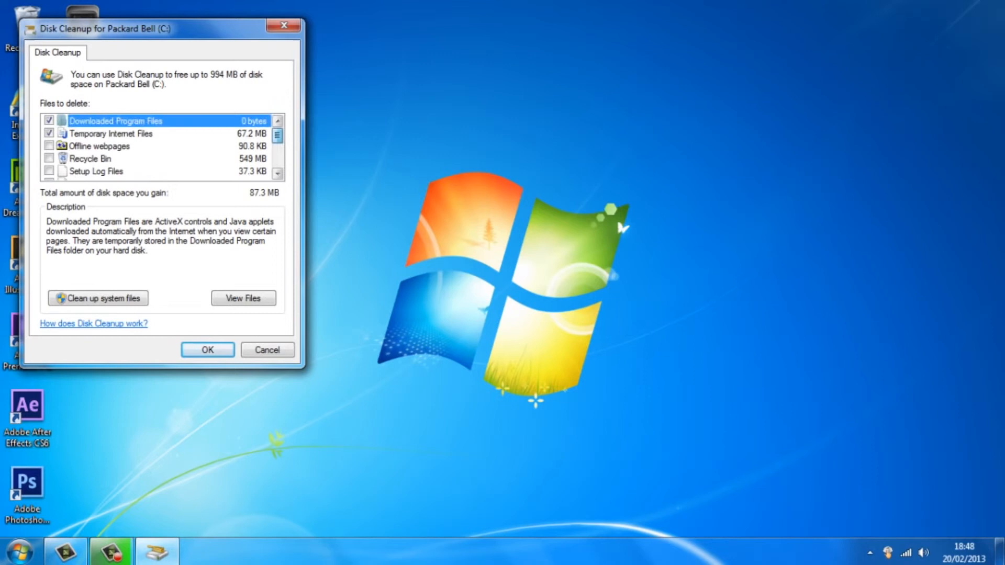
Step: Select all file categories (about 994 MB) and confirm permanently deleting them
scroll("down", 3)
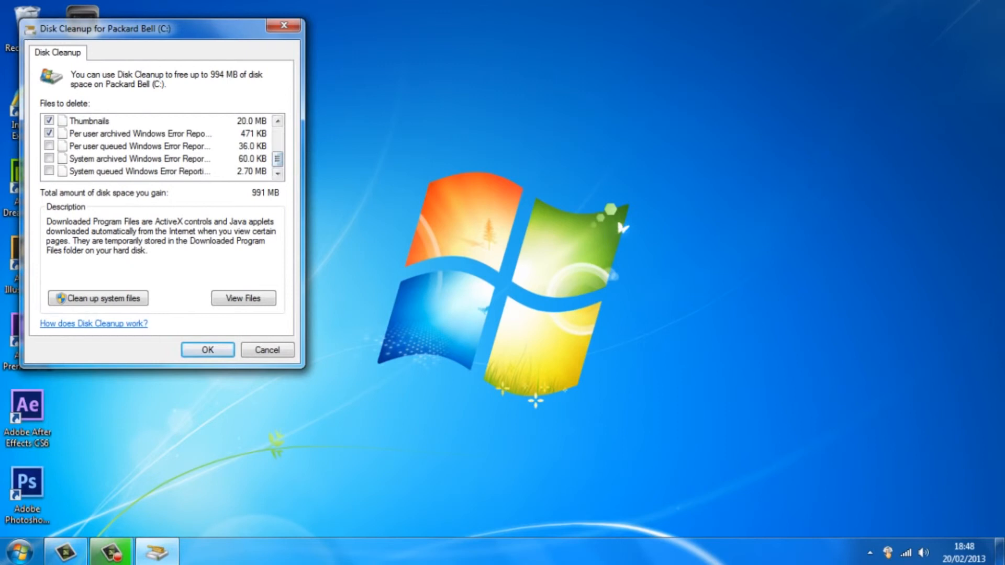
left_click(206, 350)
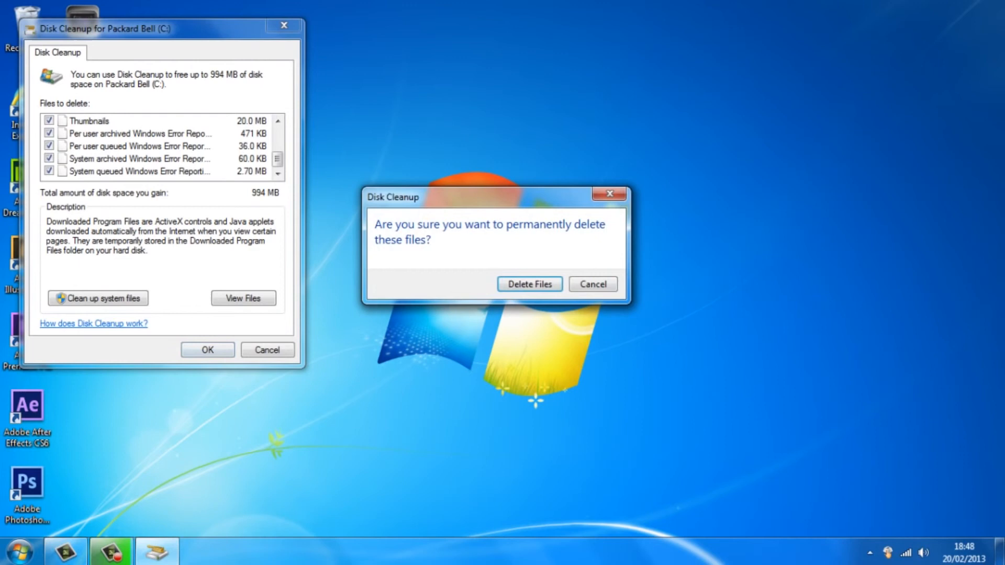
left_click(528, 284)
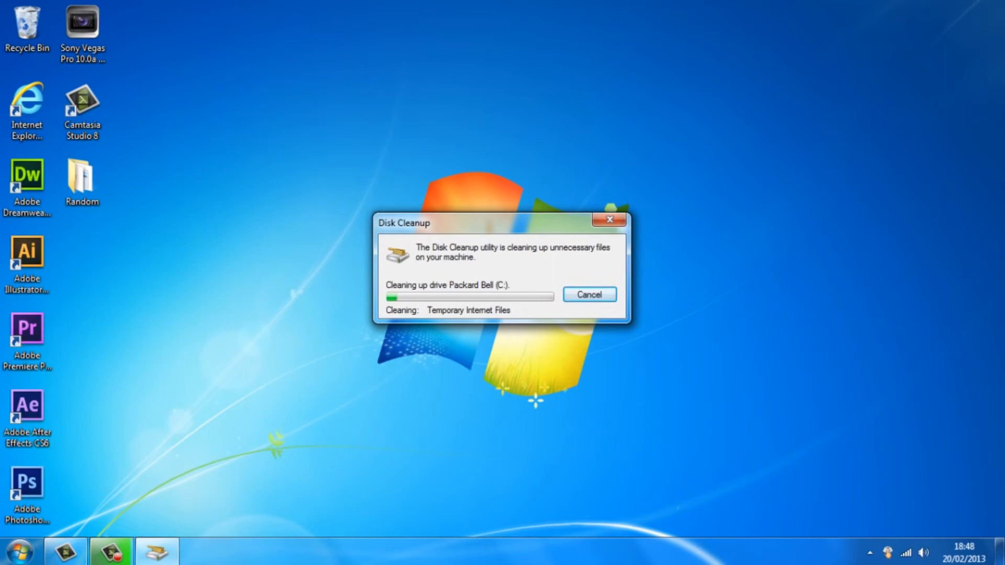